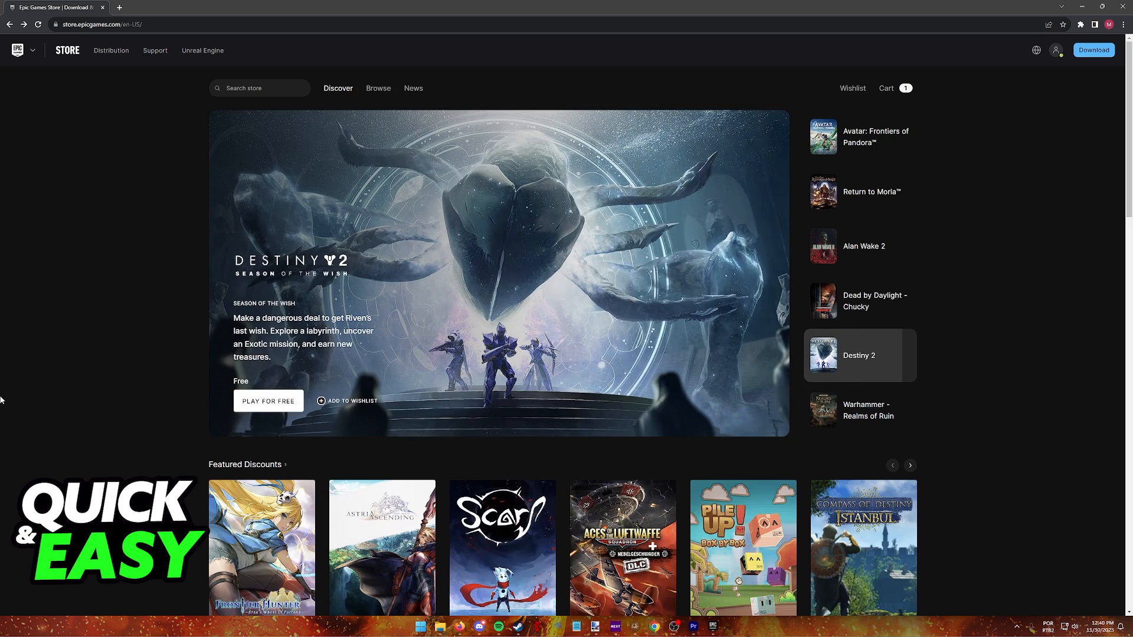
- Open Account Settings from the account icon's dropdown on the store homepage
{"action": "scroll", "scroll_direction": "down", "scroll_amount": 3}
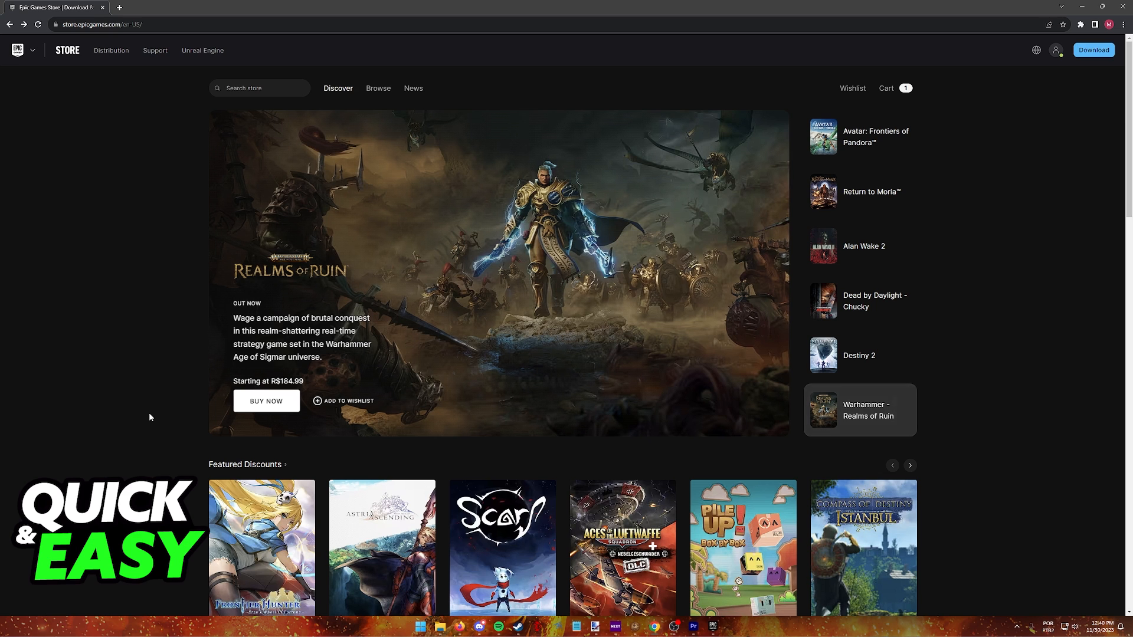
{"action": "left_click", "coordinate": [859, 136]}
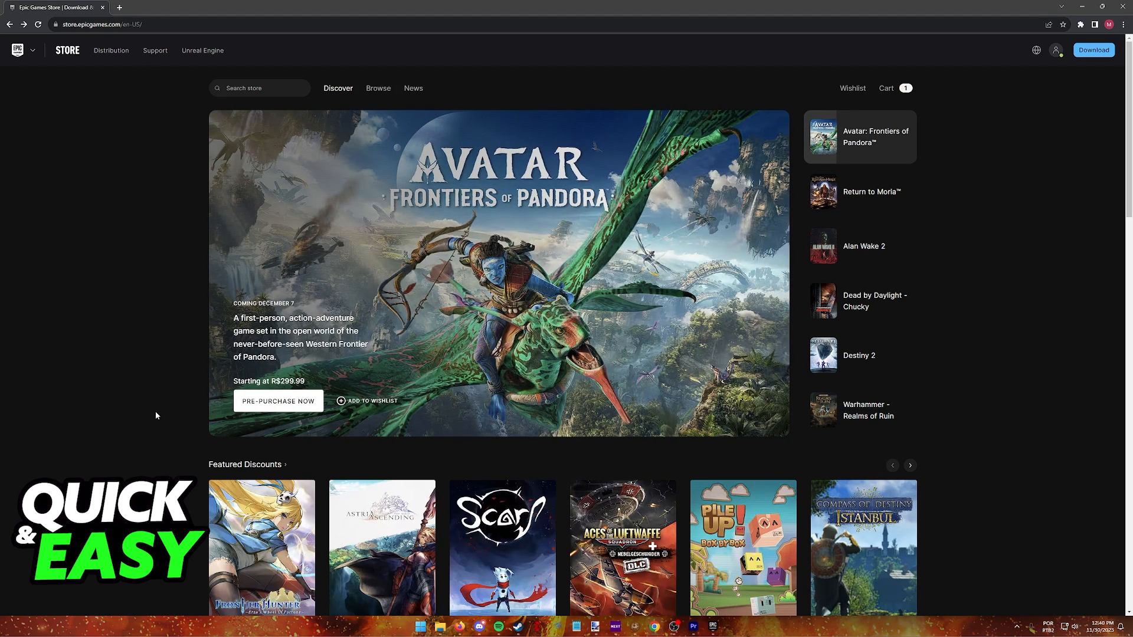
{"action": "left_click", "coordinate": [1056, 50]}
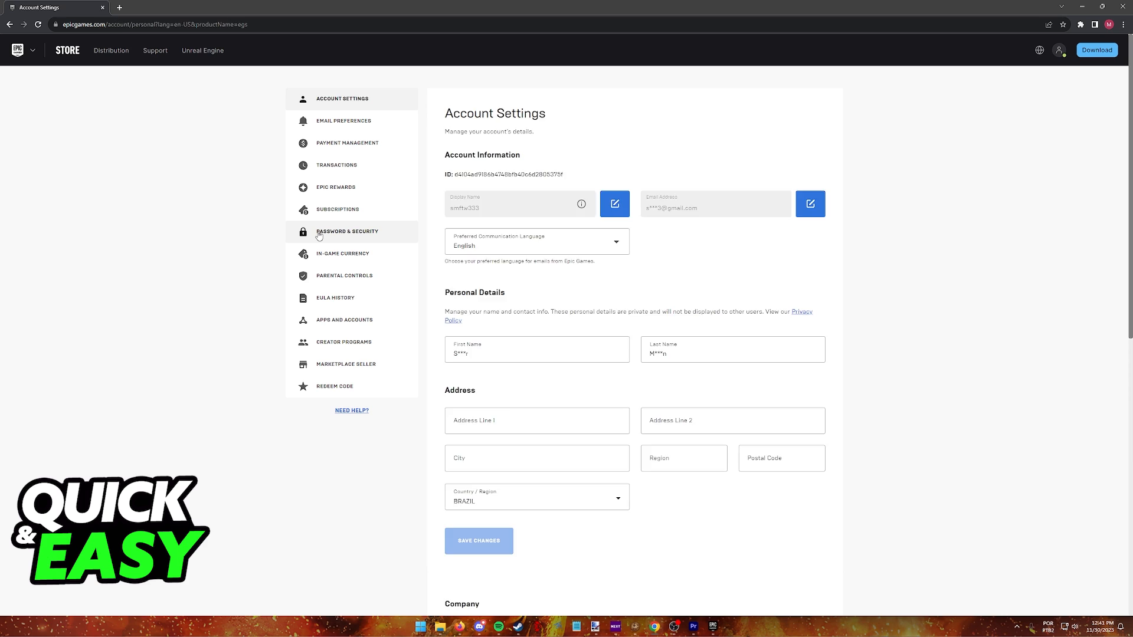
- Open PASSWORD & SECURITY and scroll down to the Two-Factor Authentication section
{"action": "left_click", "coordinate": [347, 232]}
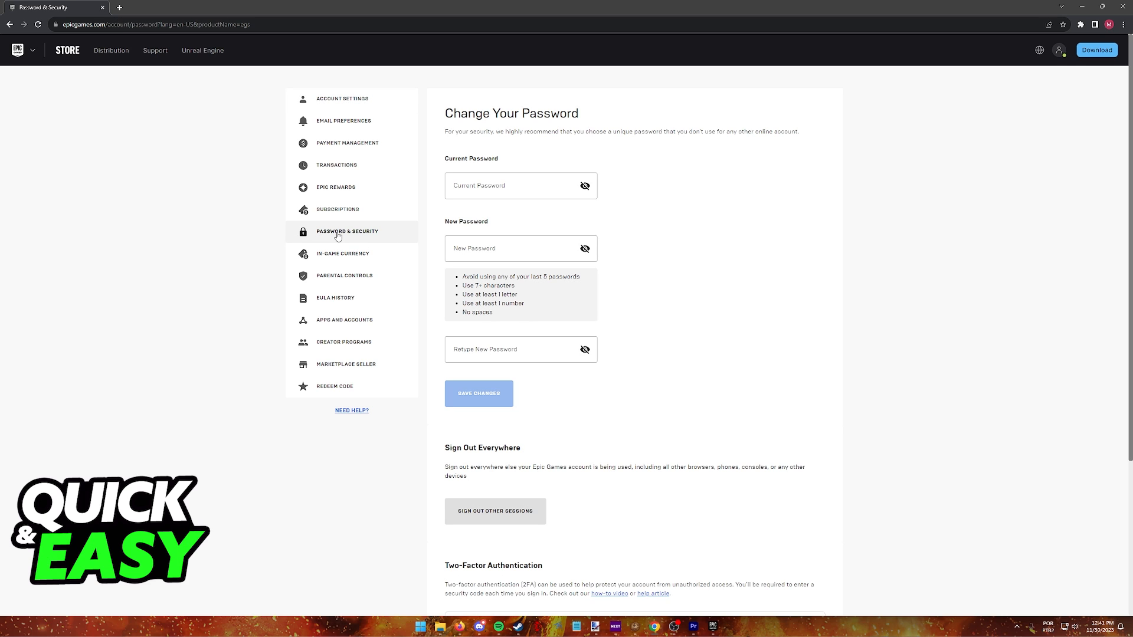
{"action": "scroll", "scroll_direction": "down", "scroll_amount": 3}
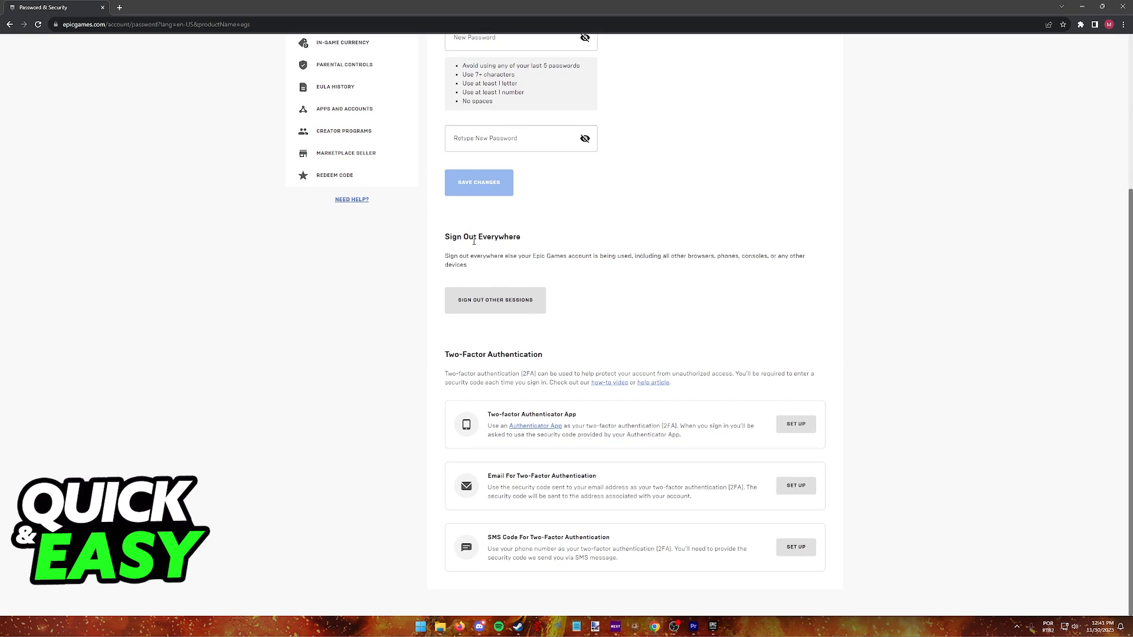
{"action": "mouse_move", "coordinate": [648, 346]}
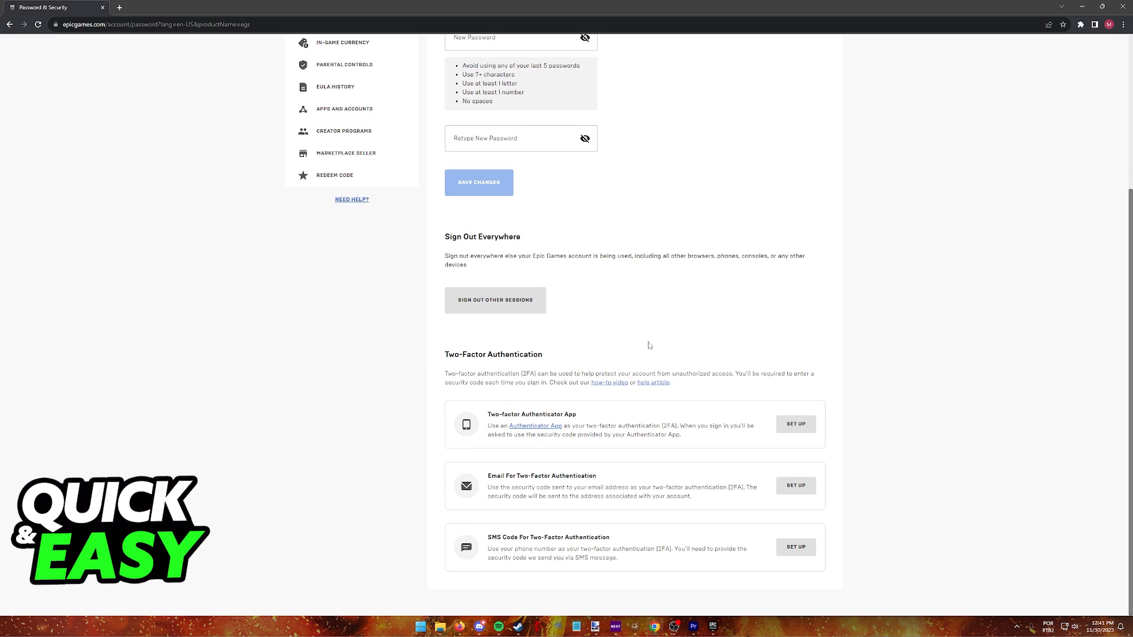
{"action": "mouse_move", "coordinate": [608, 382]}
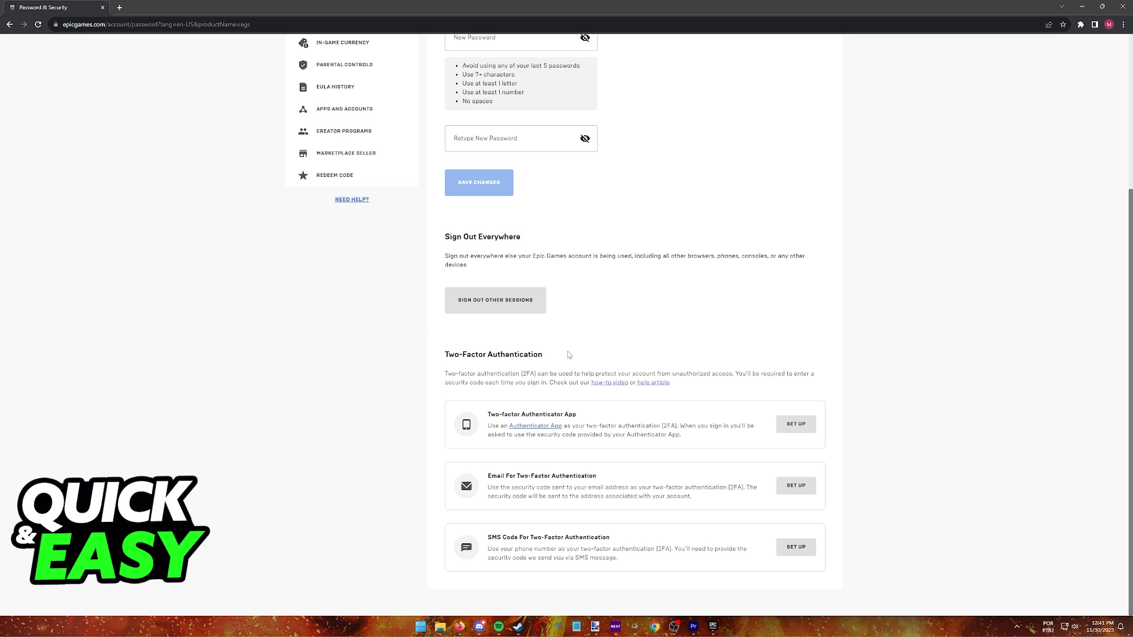
{"action": "mouse_move", "coordinate": [517, 380]}
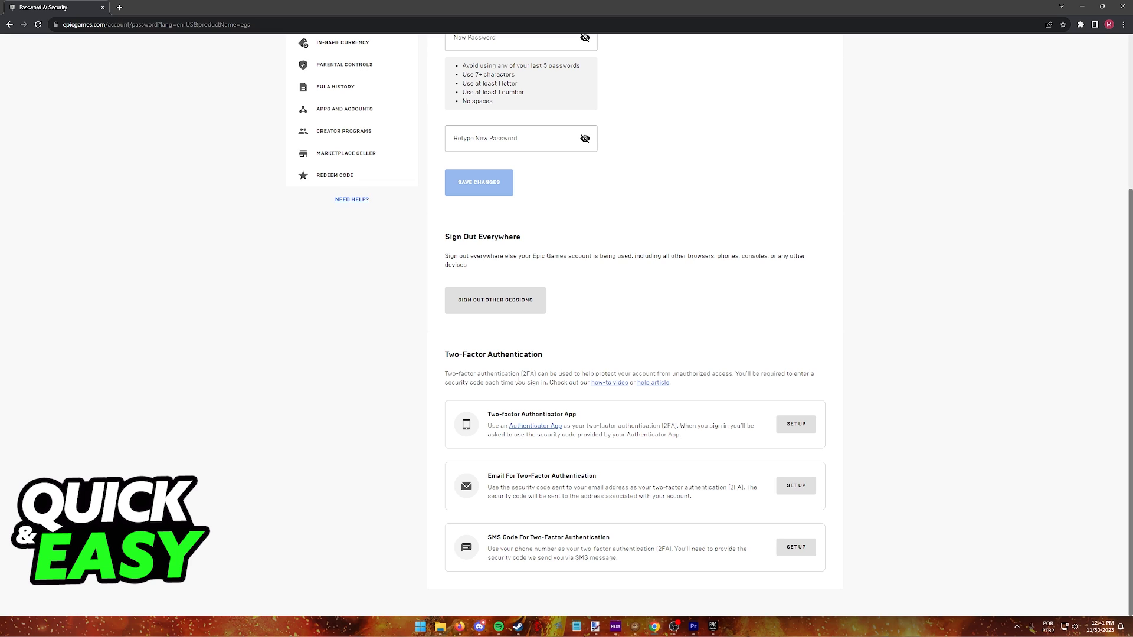
{"action": "mouse_move", "coordinate": [612, 428]}
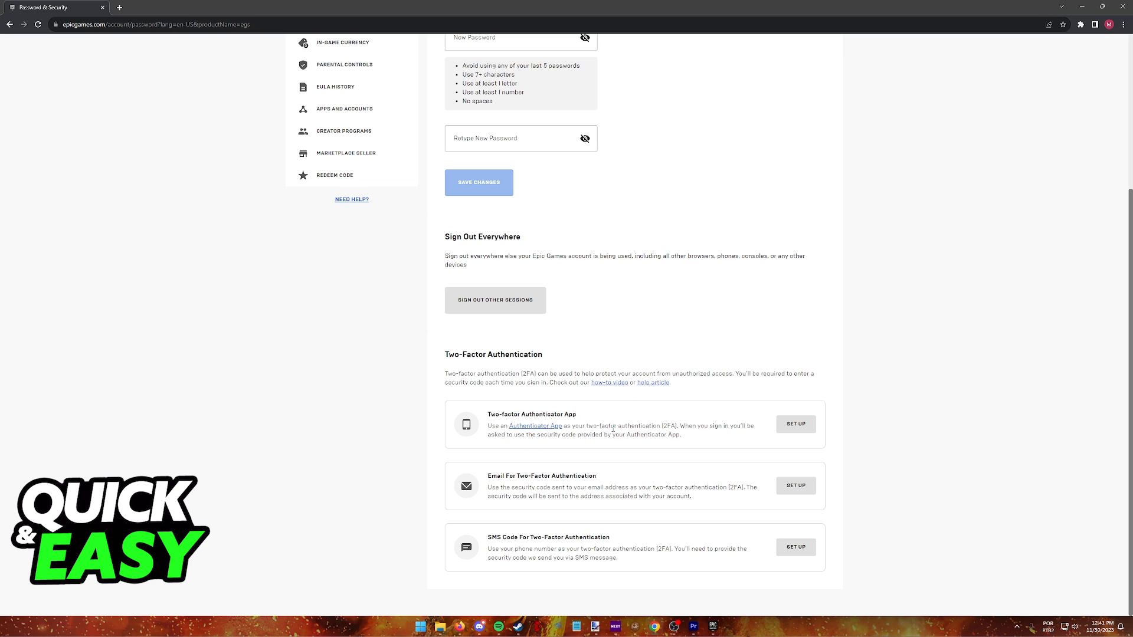
{"action": "mouse_move", "coordinate": [531, 444]}
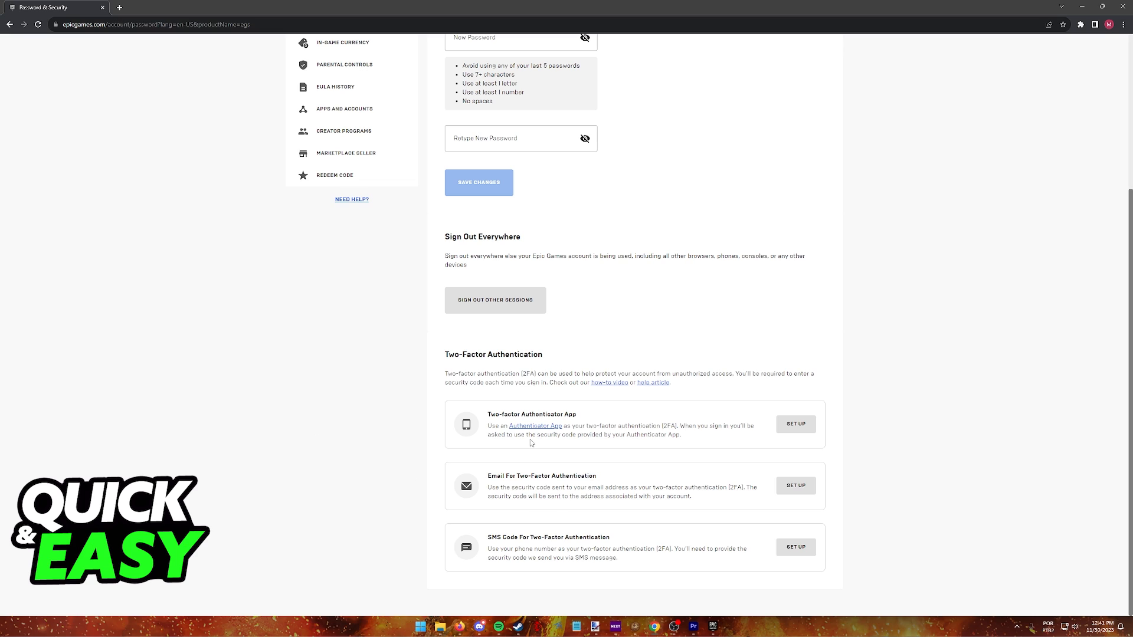
{"action": "mouse_move", "coordinate": [467, 437]}
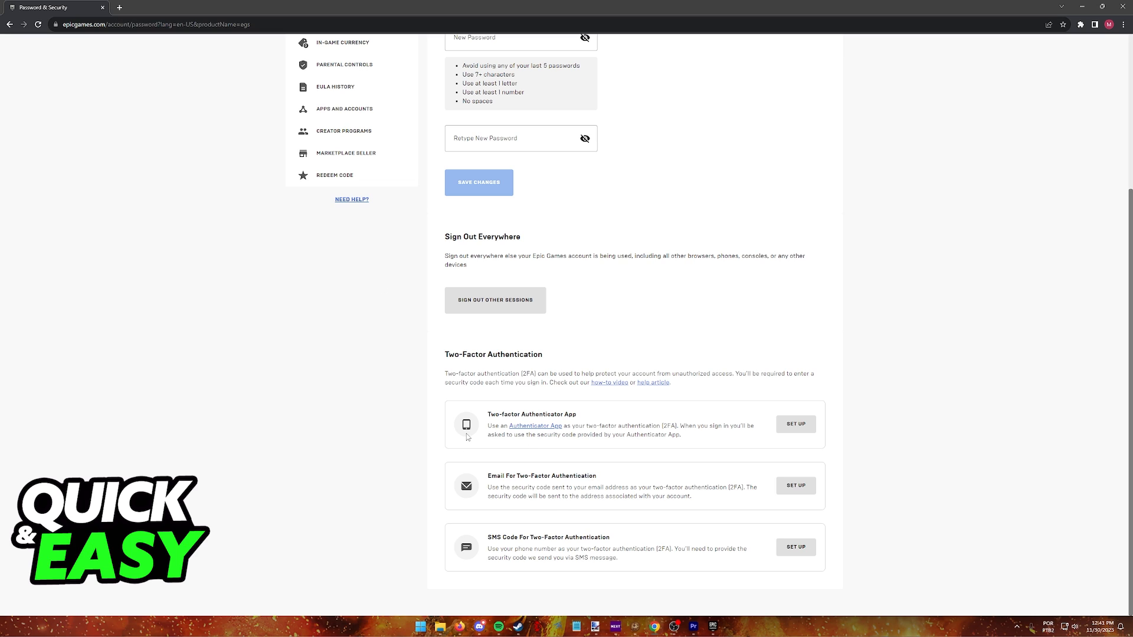
{"action": "mouse_move", "coordinate": [428, 559]}
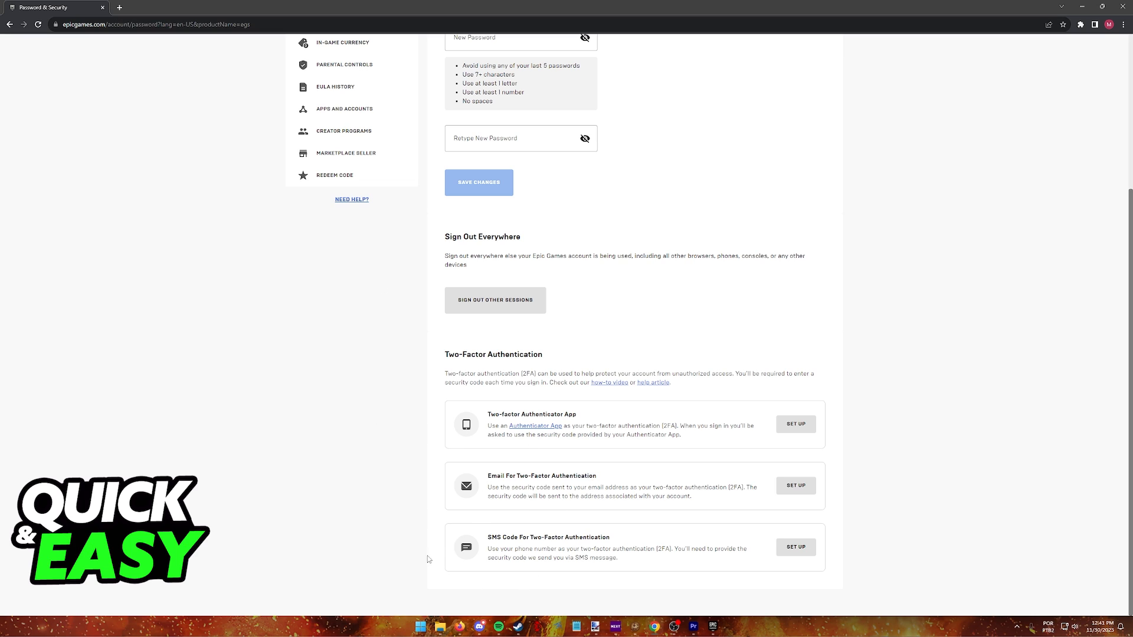
{"action": "mouse_move", "coordinate": [690, 545]}
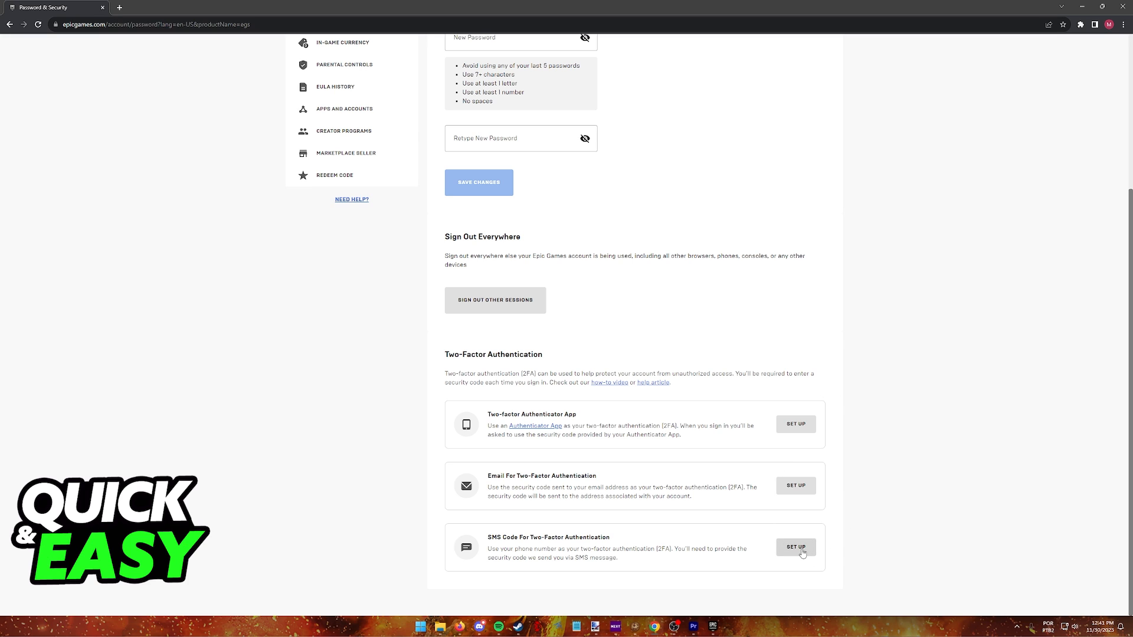
{"action": "mouse_move", "coordinate": [801, 553]}
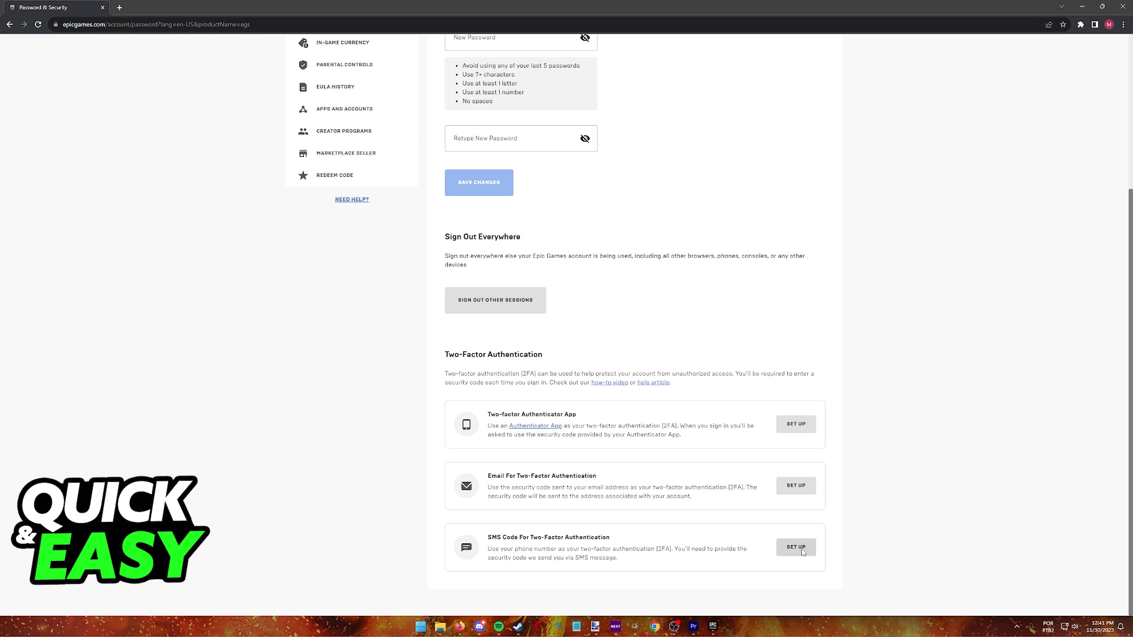
{"action": "left_click", "coordinate": [795, 547]}
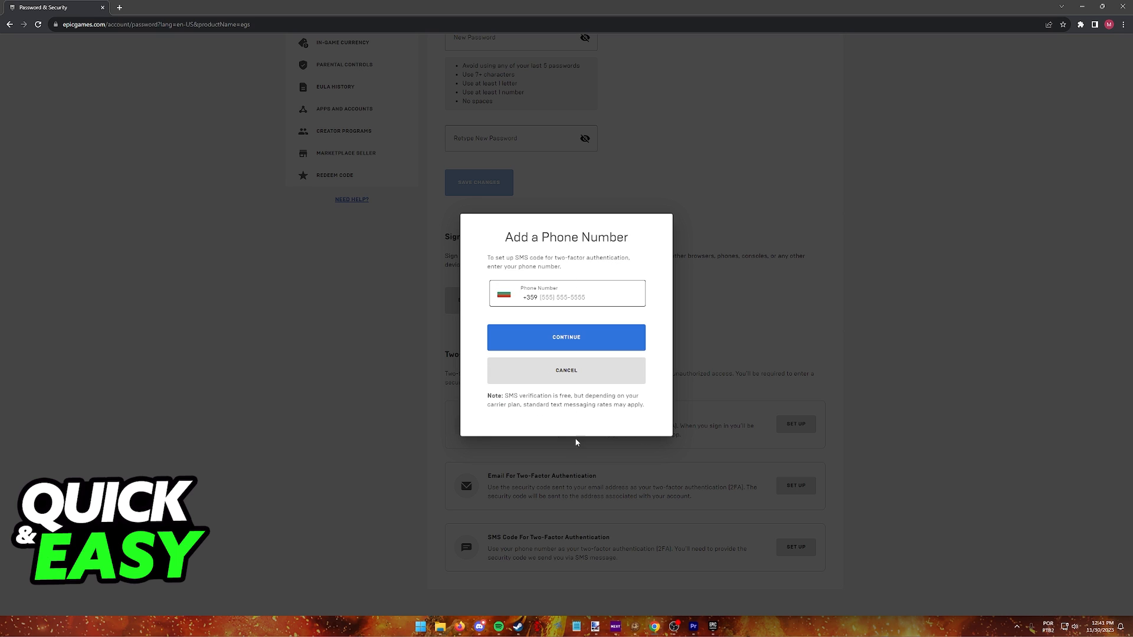
{"action": "left_click", "coordinate": [503, 293]}
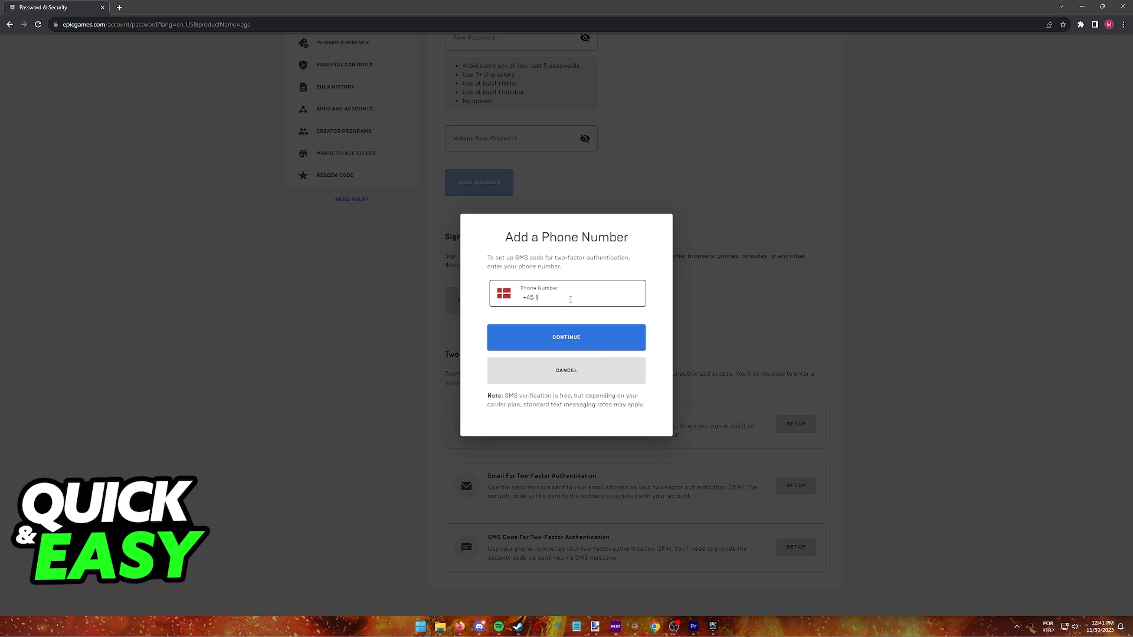
{"action": "type", "text": "123123123"}
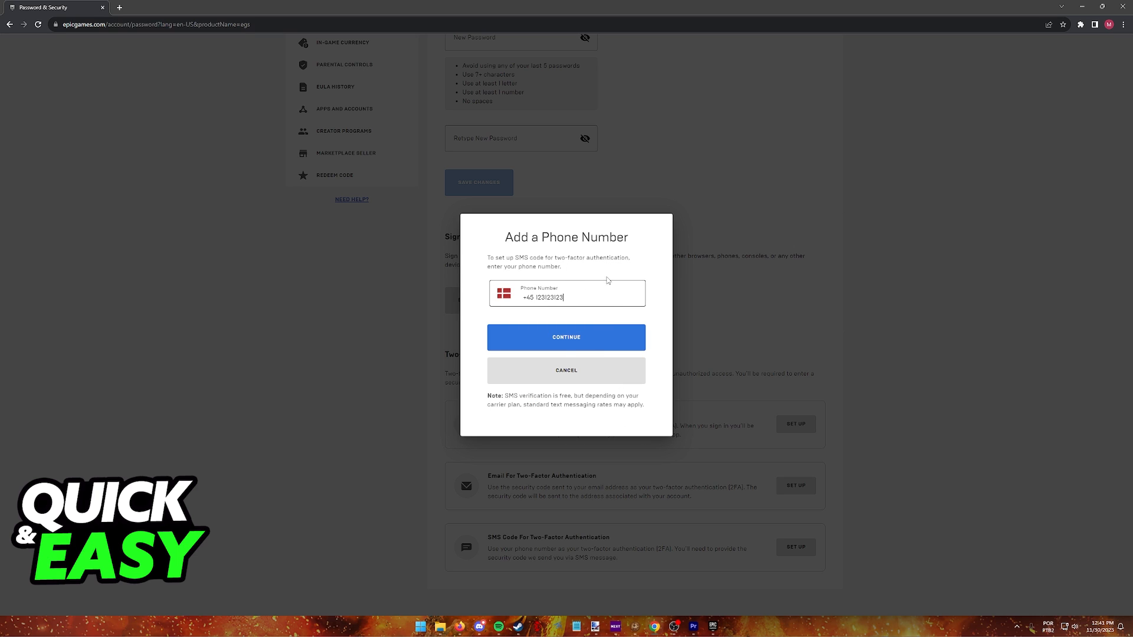
{"action": "left_click", "coordinate": [566, 338]}
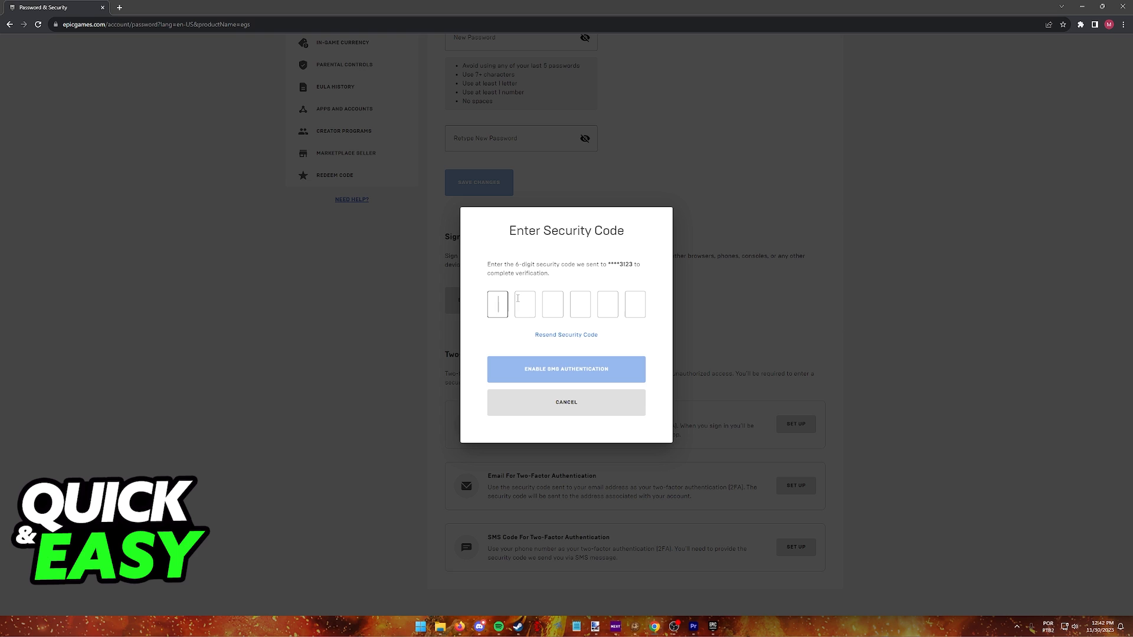
{"action": "left_click", "coordinate": [566, 403]}
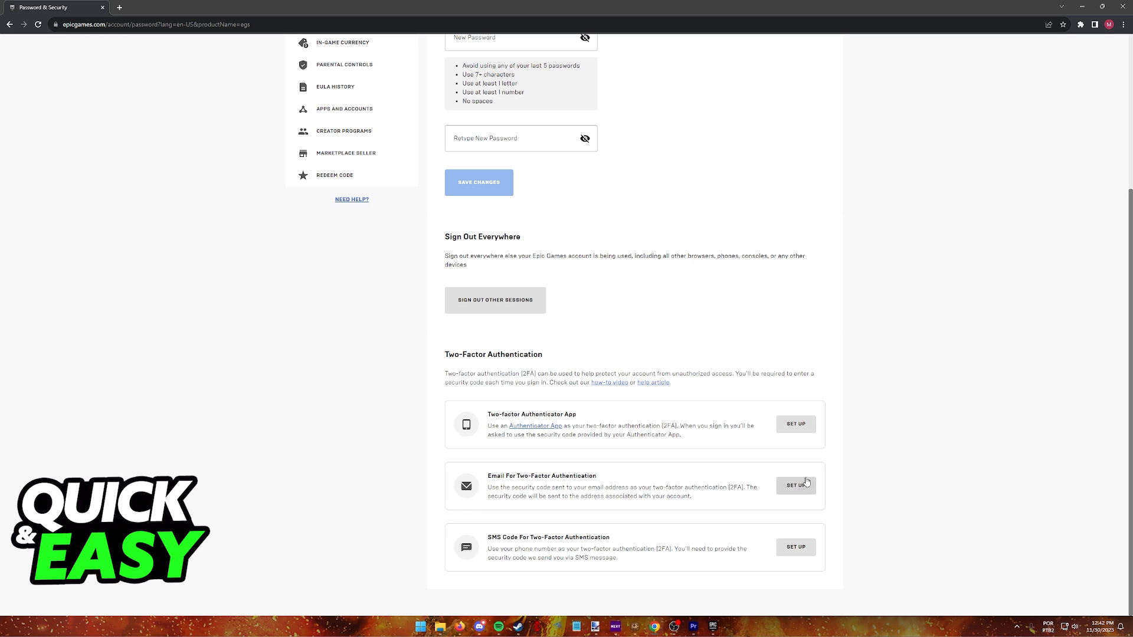
{"action": "left_click", "coordinate": [795, 485]}
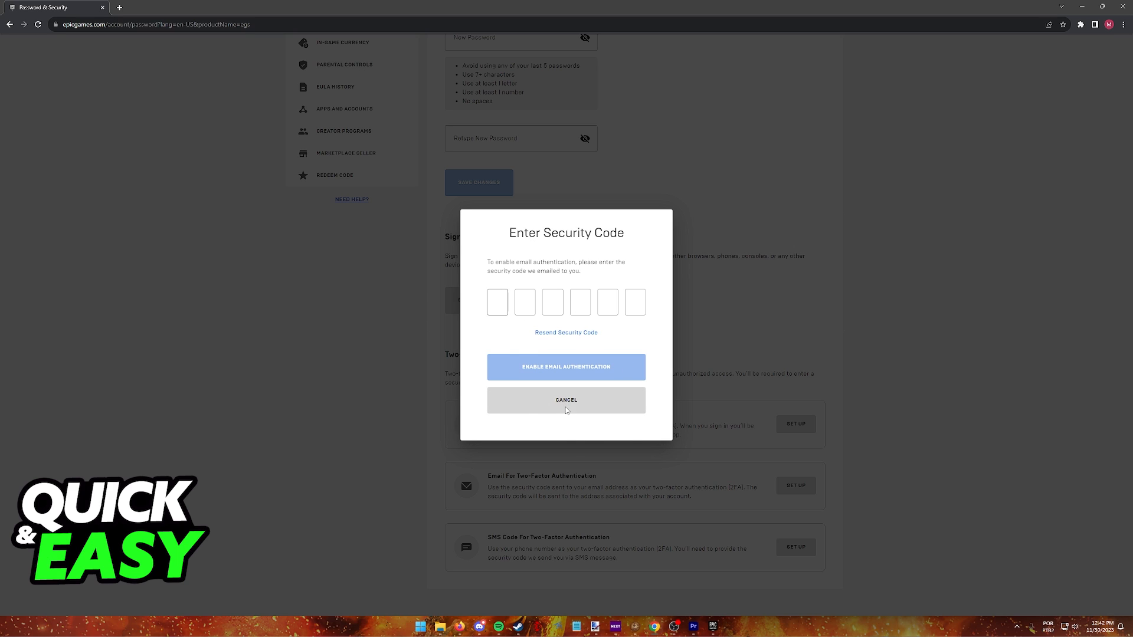
{"action": "left_click", "coordinate": [565, 399]}
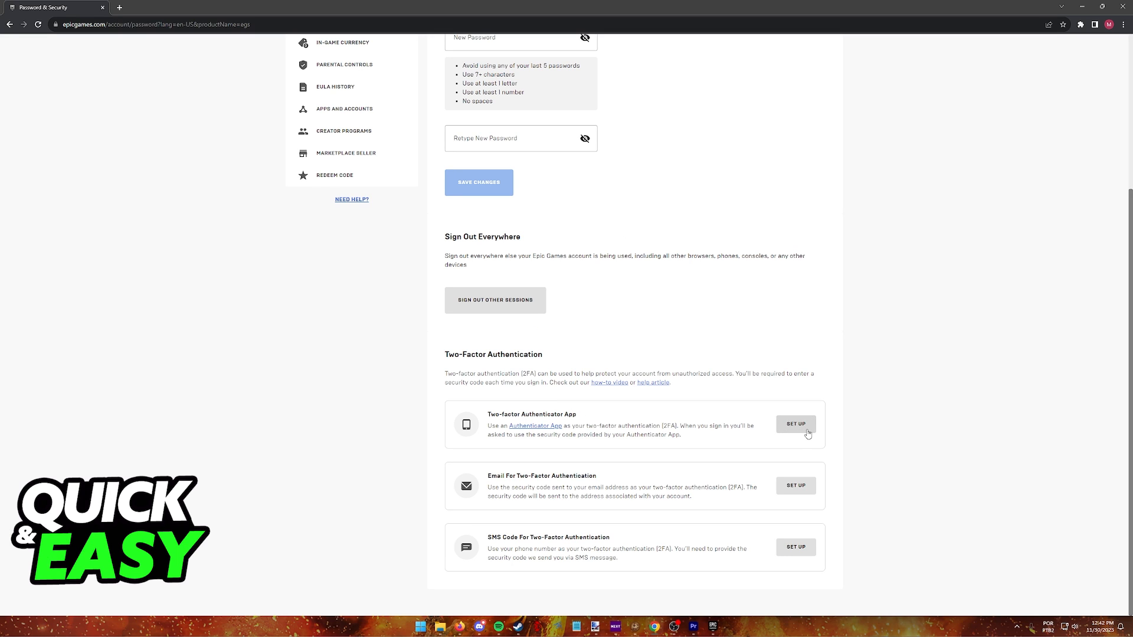
- Start Two-factor Authenticator App setup and continue to the QR code screen
{"action": "left_click", "coordinate": [795, 424]}
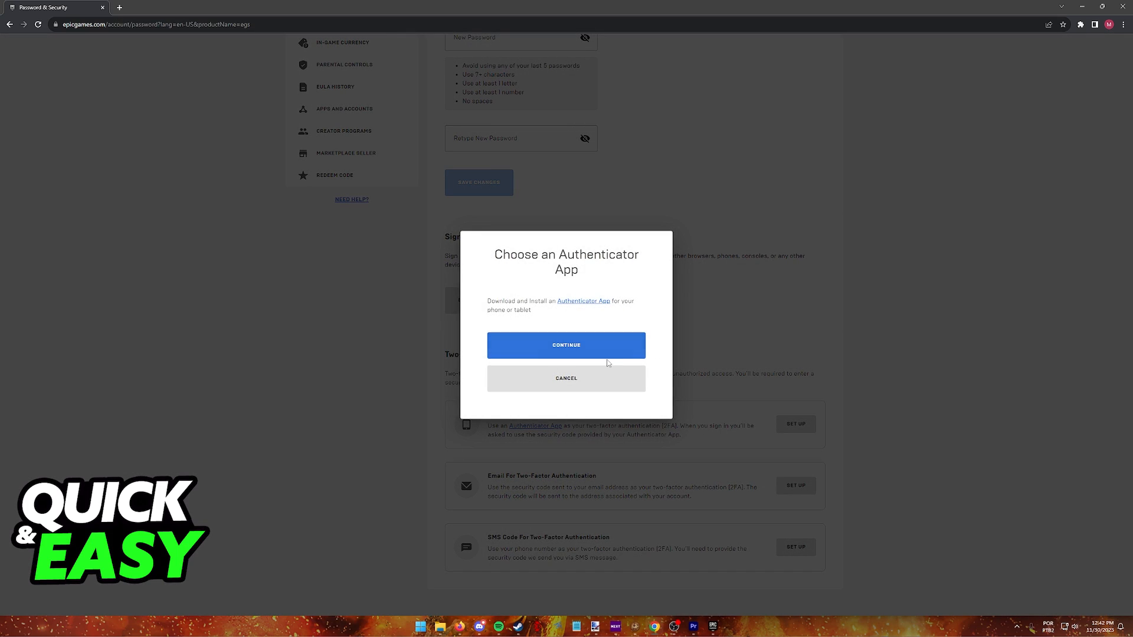
{"action": "left_click", "coordinate": [566, 345]}
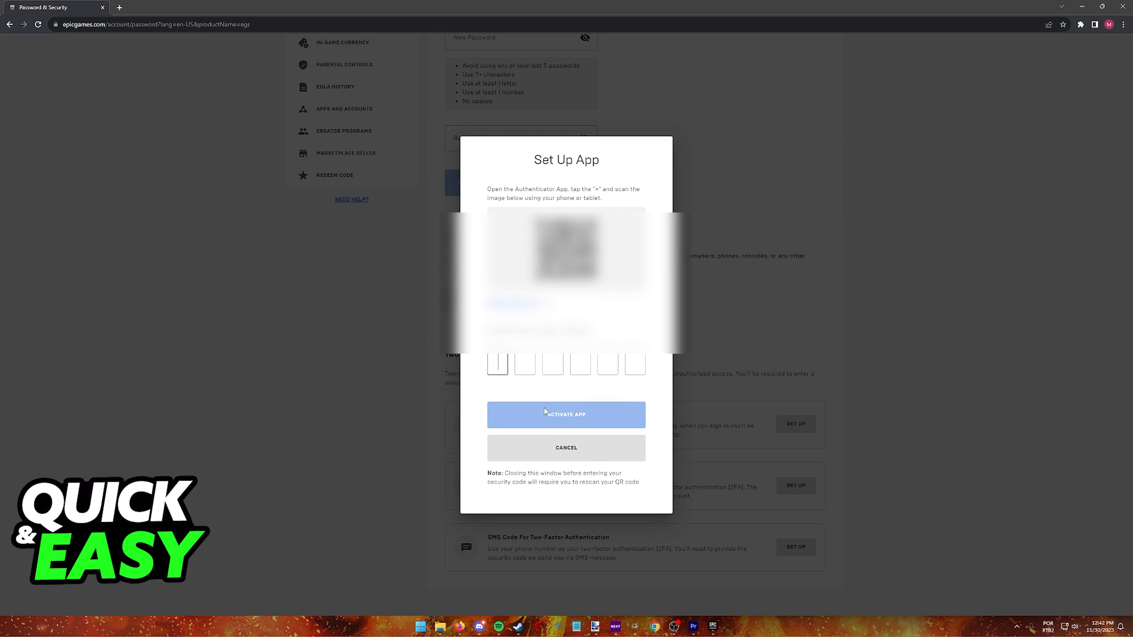